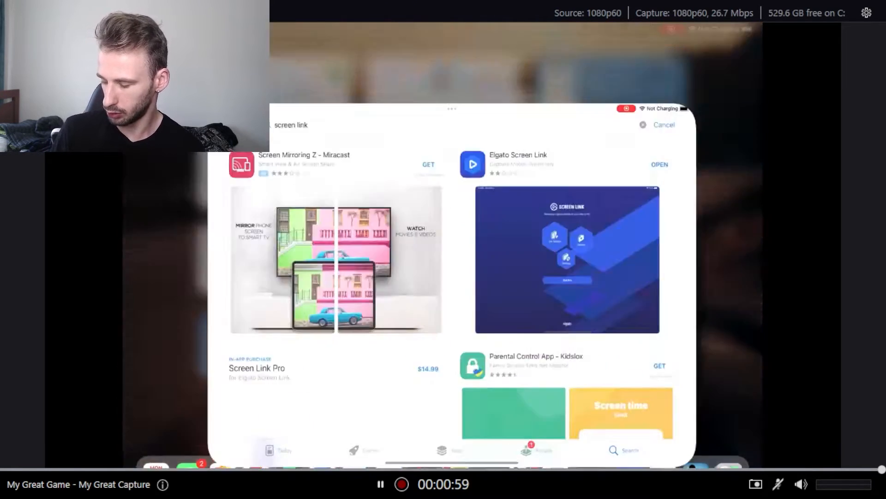
Search the App Store for 'screen link' and open the installed Elgato Screen Link app
{"action": "left_click", "coordinate": [659, 165]}
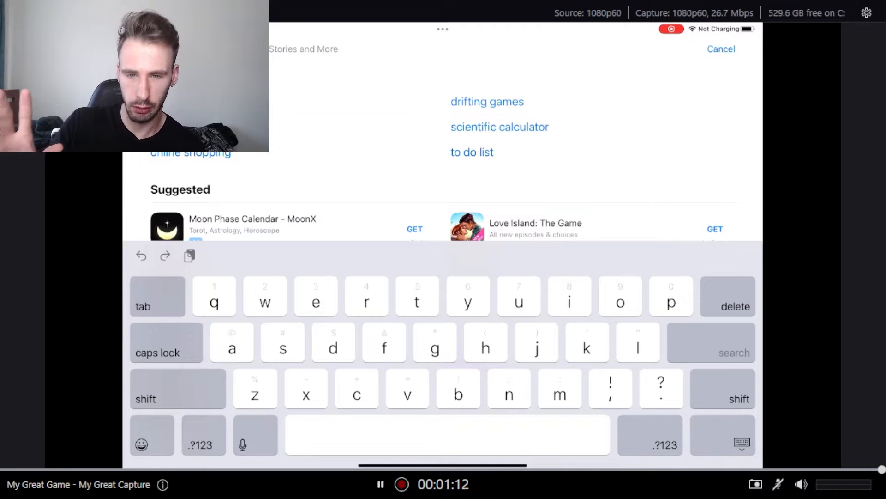
{"action": "left_click", "coordinate": [282, 342]}
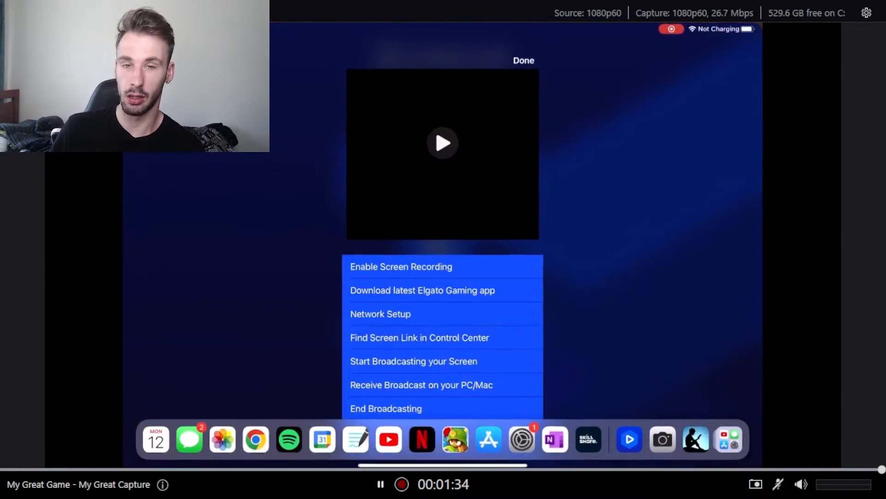
Dismiss the Screen Link setup help overlay to reach the app's main screen
{"action": "left_click", "coordinate": [523, 61]}
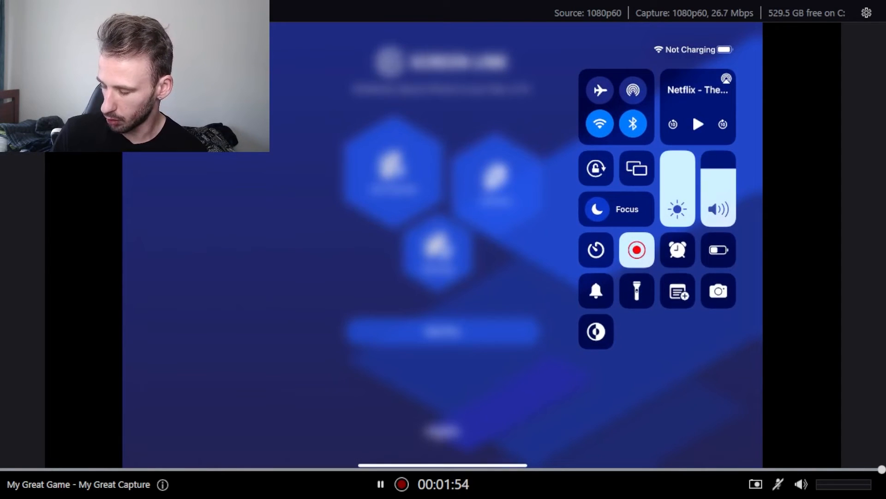
Stop the iPad's screen broadcast to Screen Link from Control Center
{"action": "left_click", "coordinate": [636, 250]}
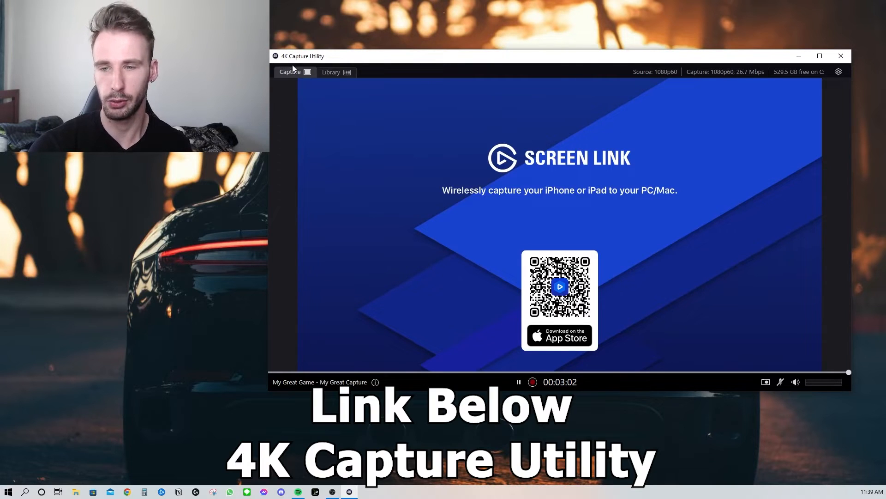
{"action": "mouse_move", "coordinate": [569, 129]}
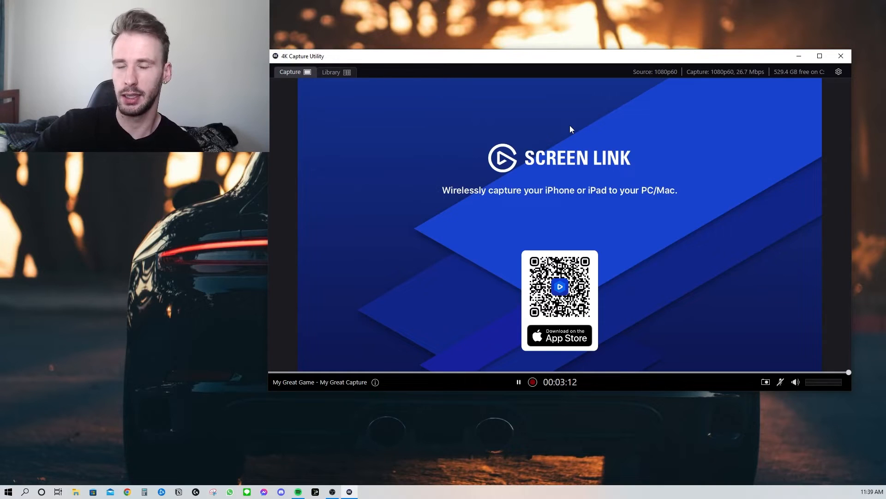
{"action": "mouse_move", "coordinate": [551, 323]}
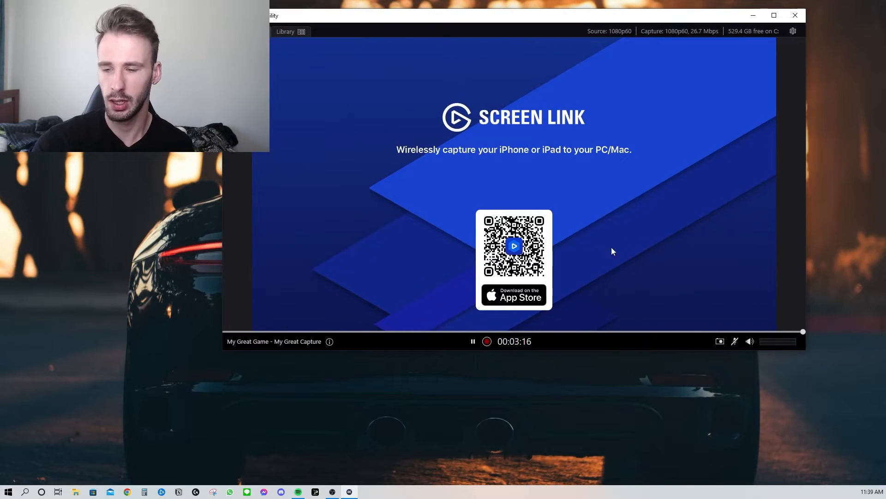
{"action": "mouse_move", "coordinate": [532, 110]}
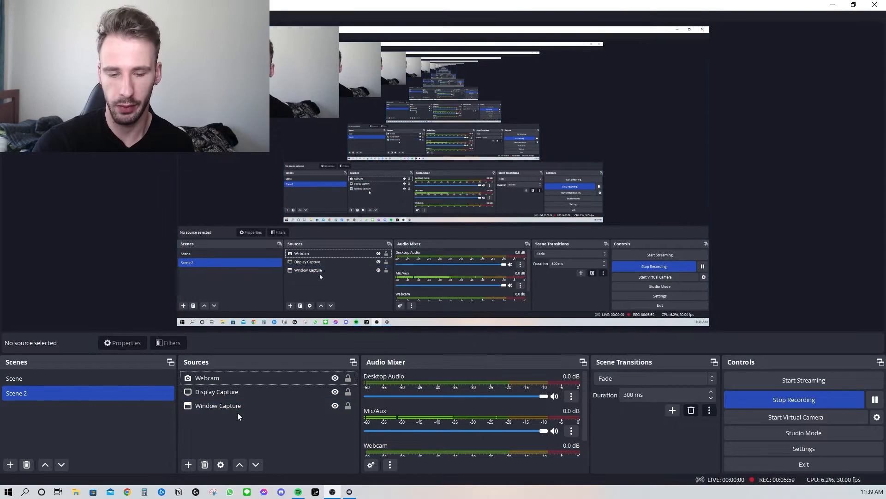
Remove the Window Capture source from Scene 2, leaving Webcam and Display Capture
{"action": "left_click", "coordinate": [218, 405]}
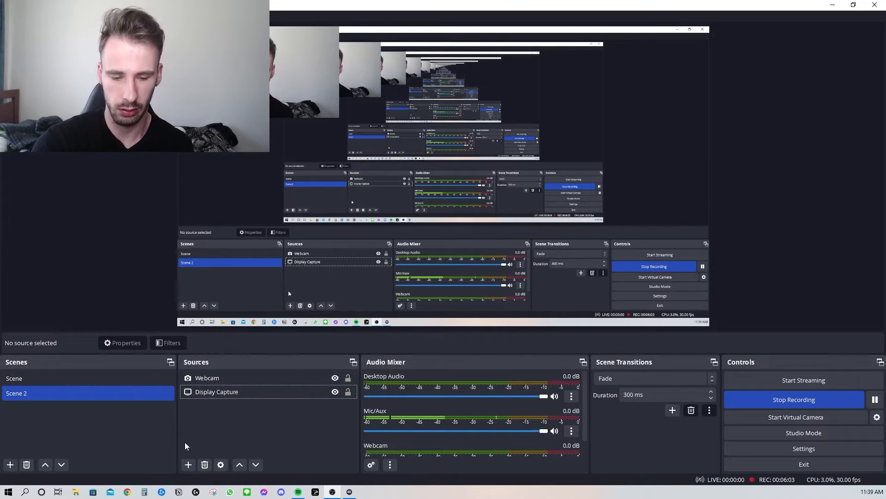
{"action": "left_click", "coordinate": [188, 465]}
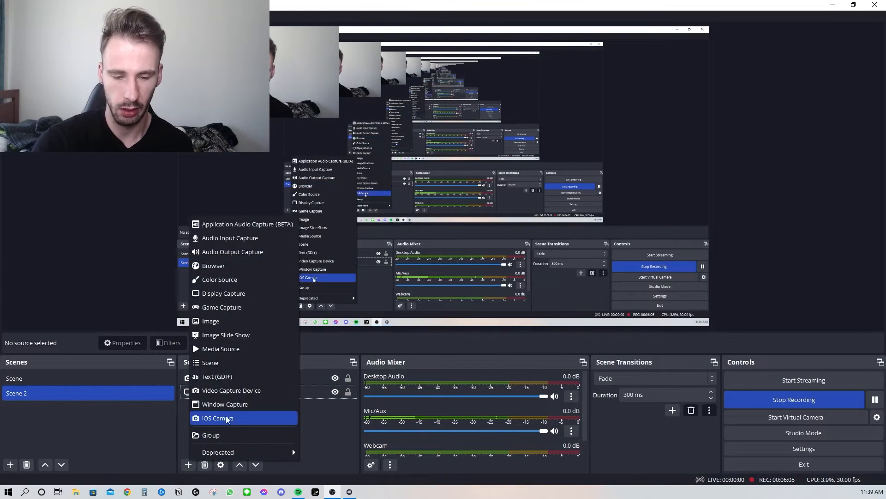
{"action": "left_click", "coordinate": [225, 403]}
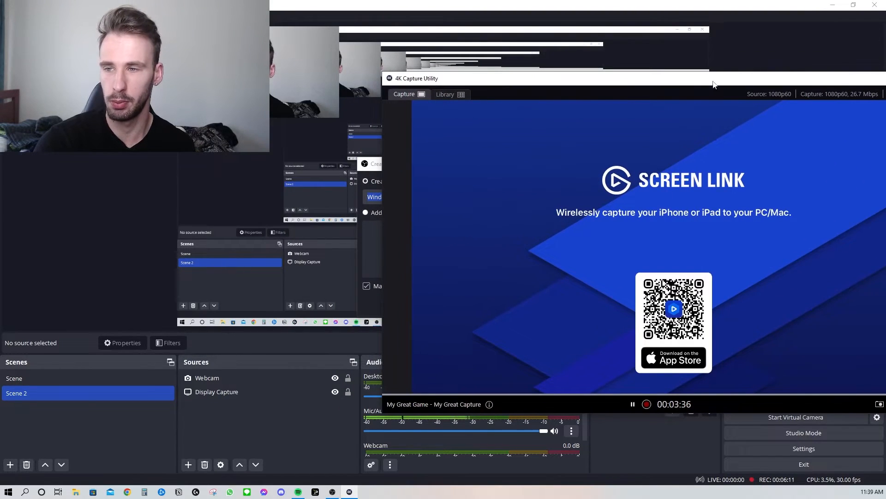
{"action": "left_click", "coordinate": [188, 464]}
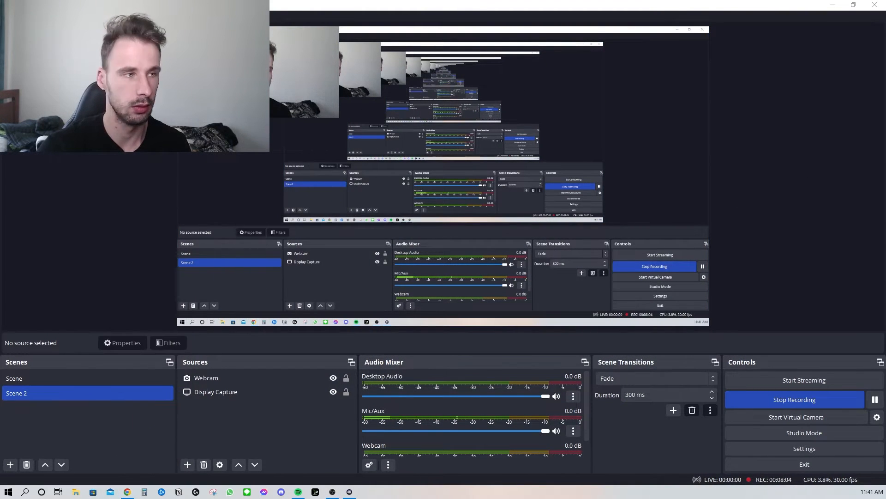
Reach the Elgato downloads page and choose the capture product to find downloads for
{"action": "left_click", "coordinate": [127, 490]}
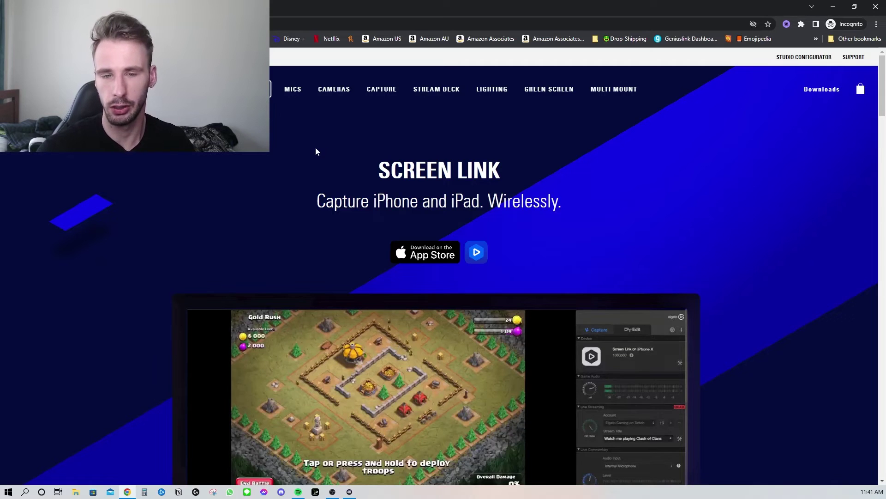
{"action": "mouse_move", "coordinate": [434, 254]}
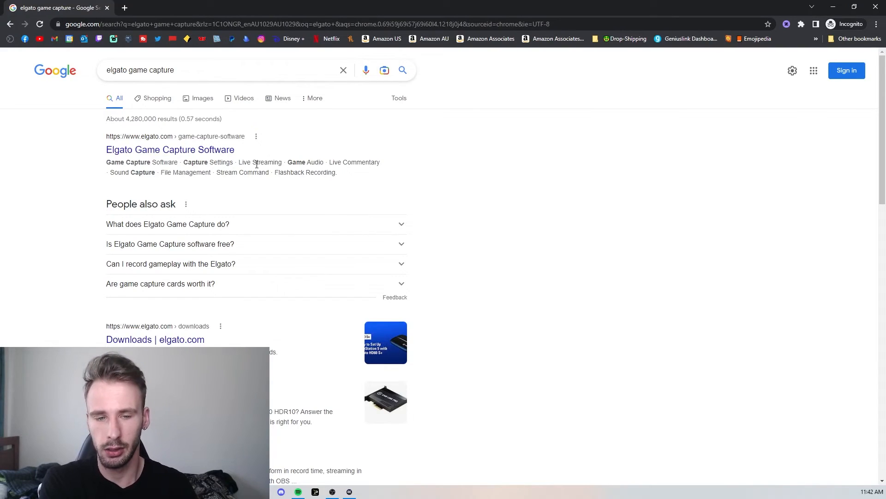
{"action": "mouse_move", "coordinate": [182, 153]}
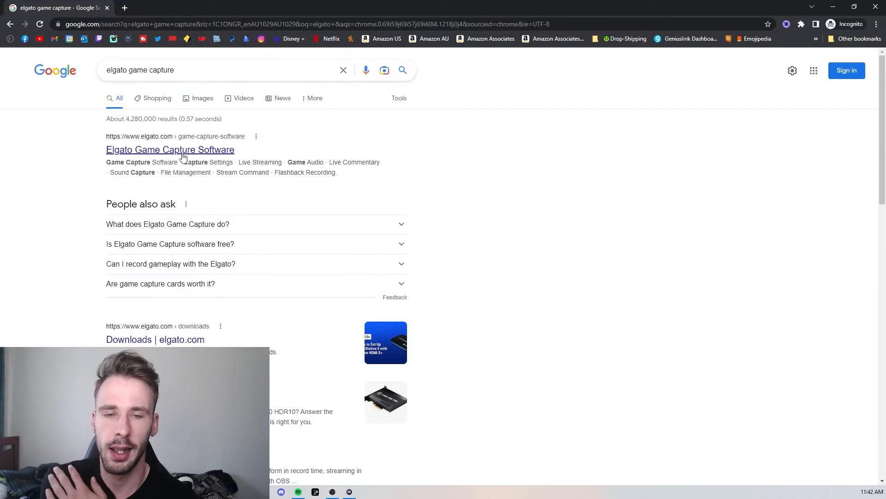
{"action": "left_click", "coordinate": [170, 149]}
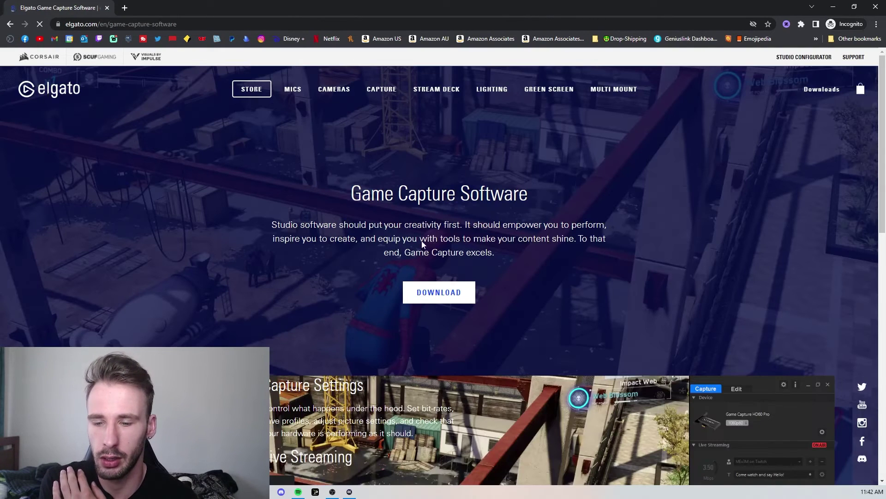
{"action": "left_click", "coordinate": [822, 89]}
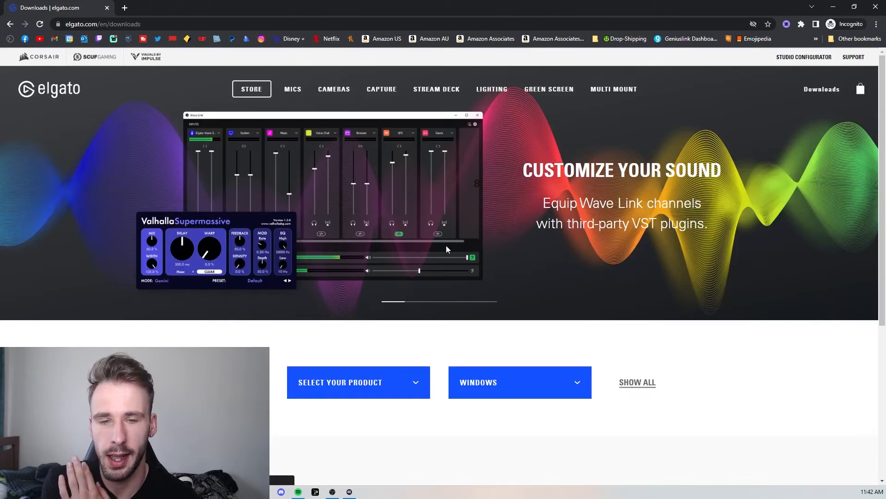
{"action": "scroll", "scroll_direction": "down", "scroll_amount": 3}
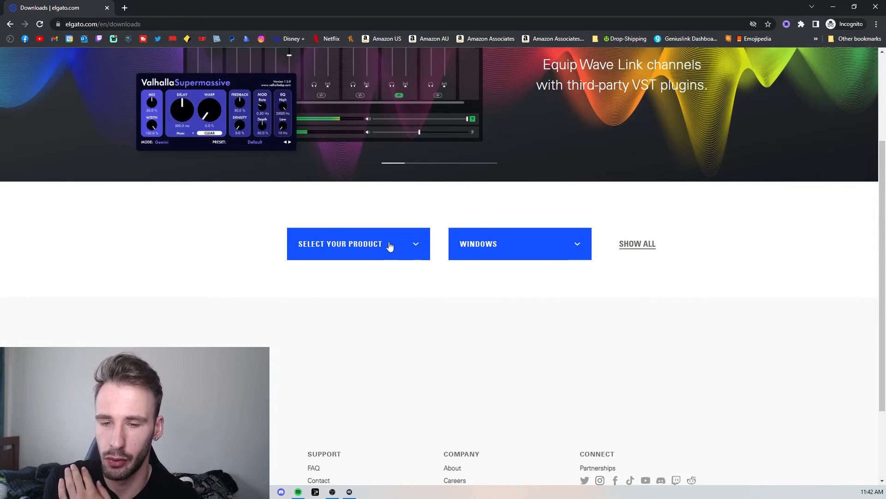
{"action": "left_click", "coordinate": [358, 244]}
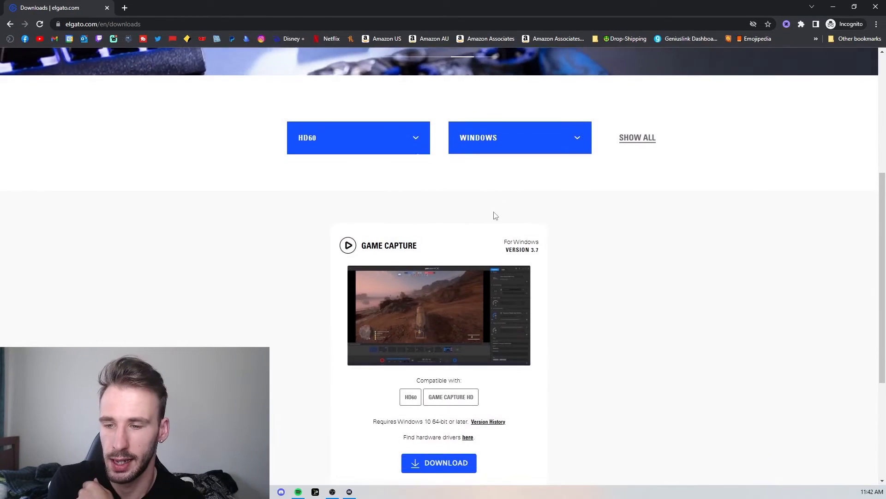
Start the Game Capture for Windows download, cancel saving it and dismiss the thanks message
{"action": "scroll", "scroll_direction": "down", "scroll_amount": 3}
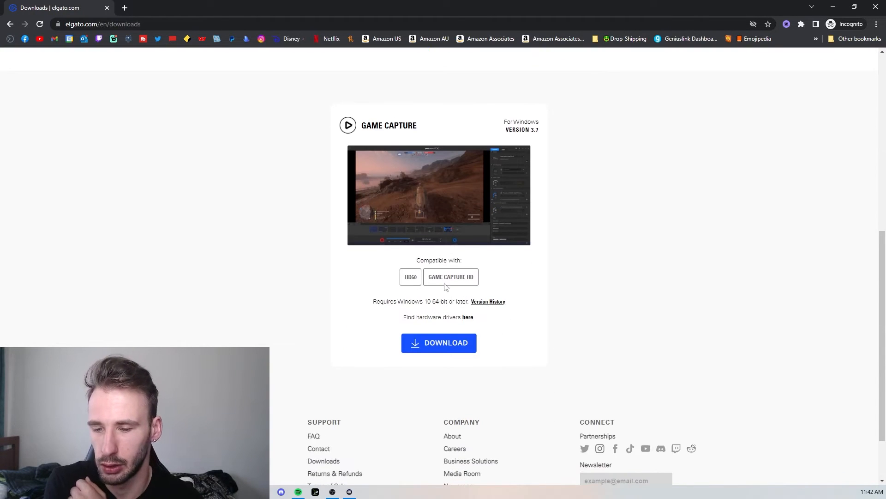
{"action": "left_click", "coordinate": [439, 342]}
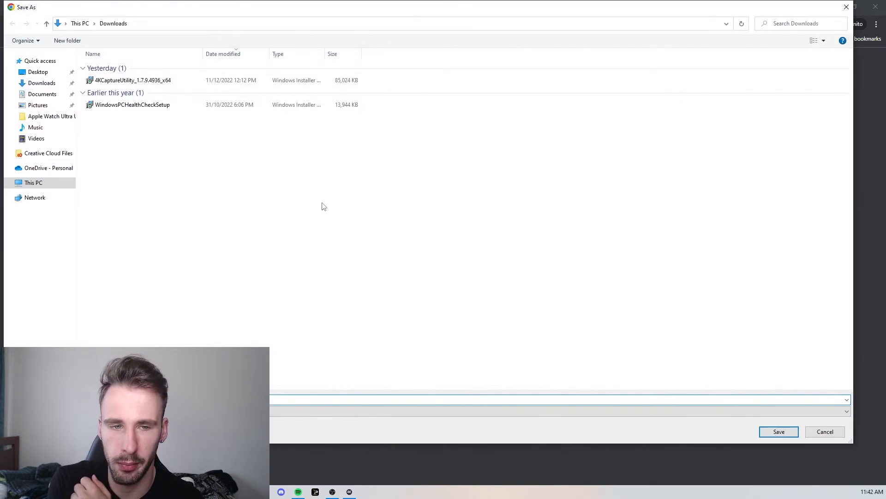
{"action": "mouse_move", "coordinate": [824, 432]}
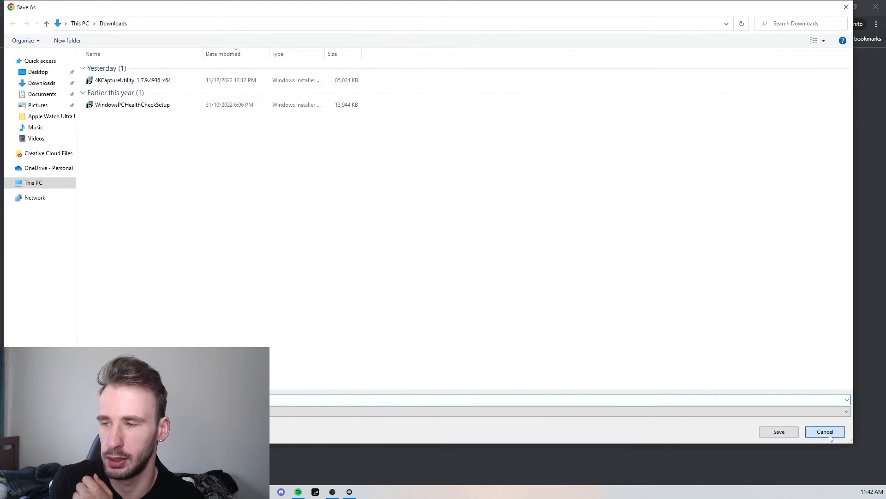
{"action": "left_click", "coordinate": [824, 431]}
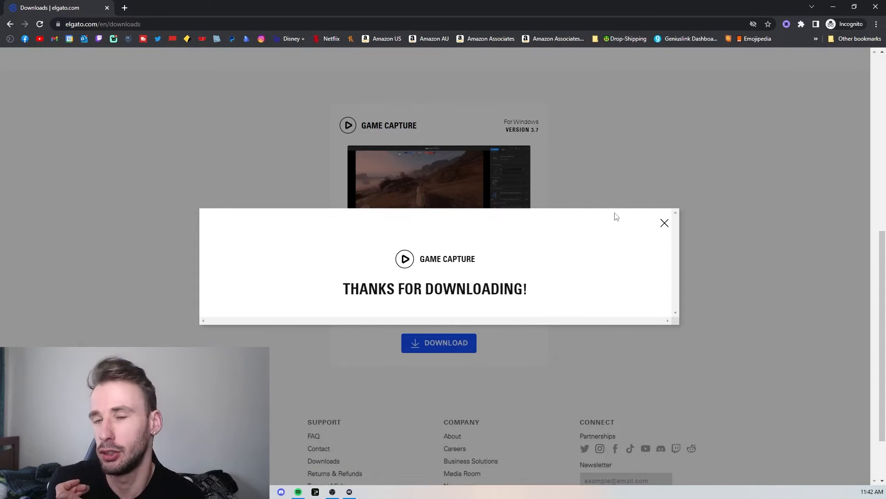
{"action": "mouse_move", "coordinate": [633, 231]}
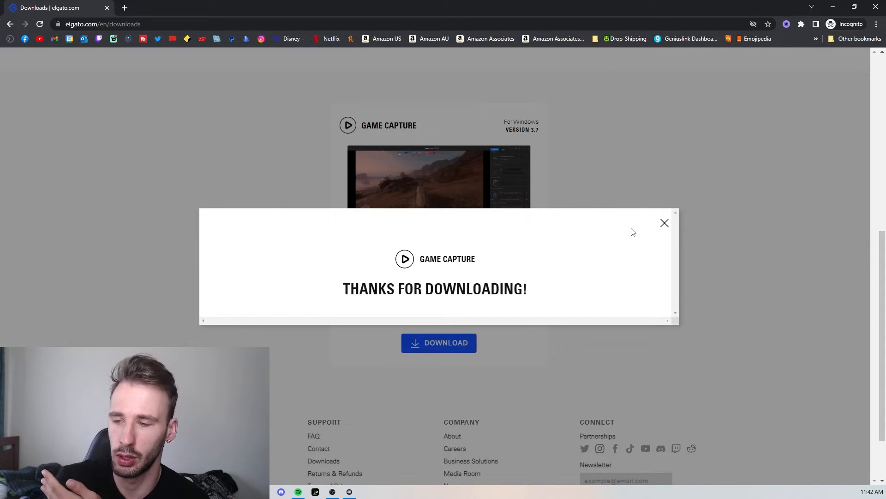
{"action": "left_click", "coordinate": [664, 223]}
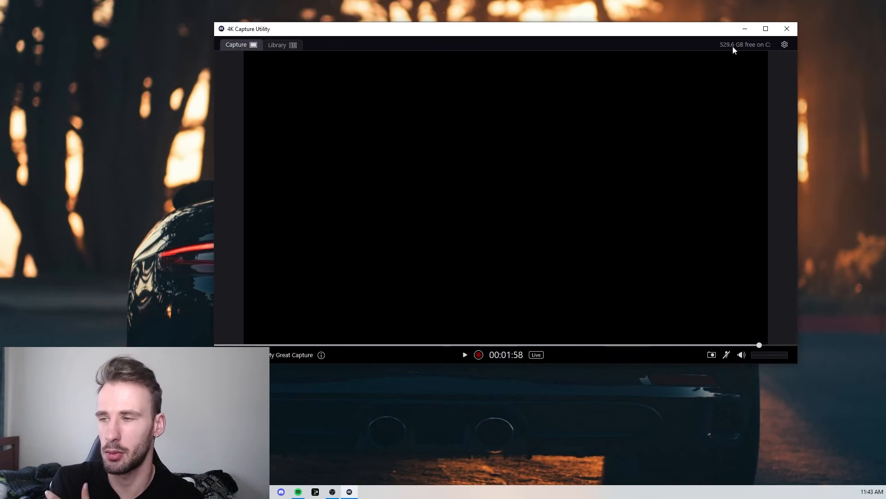
{"action": "left_click", "coordinate": [784, 44]}
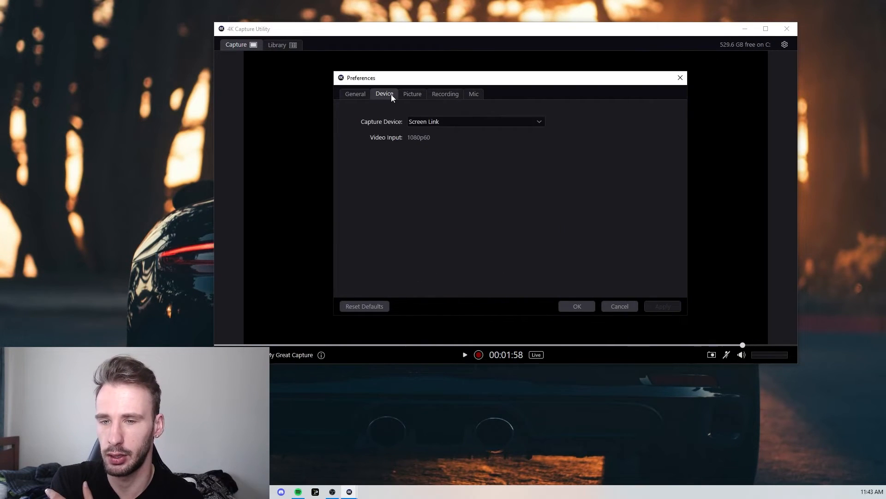
{"action": "mouse_move", "coordinate": [542, 123]}
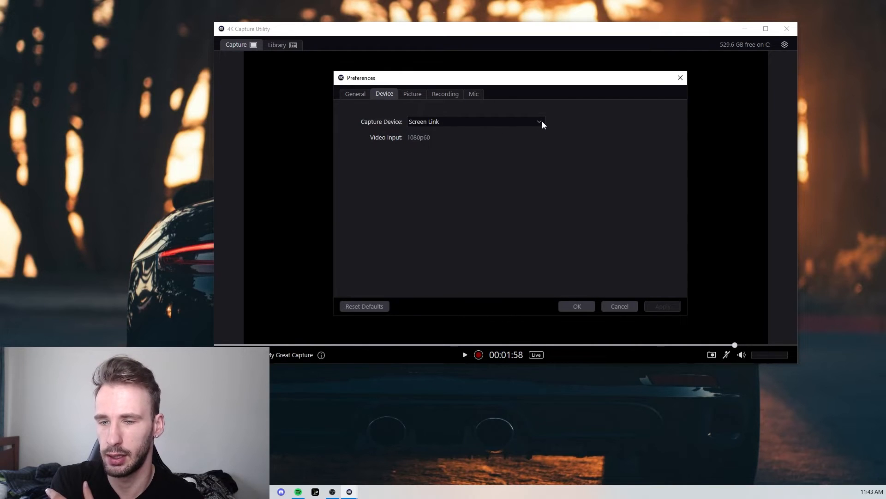
{"action": "mouse_move", "coordinate": [451, 131]}
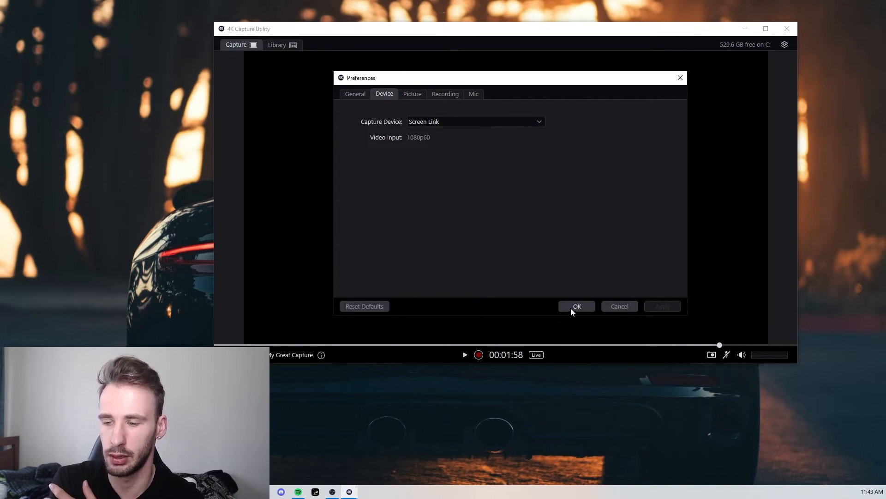
{"action": "left_click", "coordinate": [576, 306]}
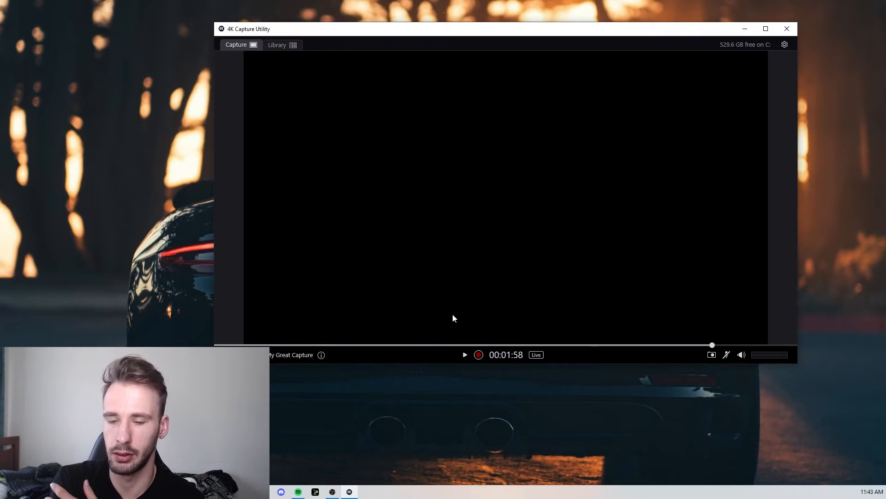
{"action": "mouse_move", "coordinate": [473, 329]}
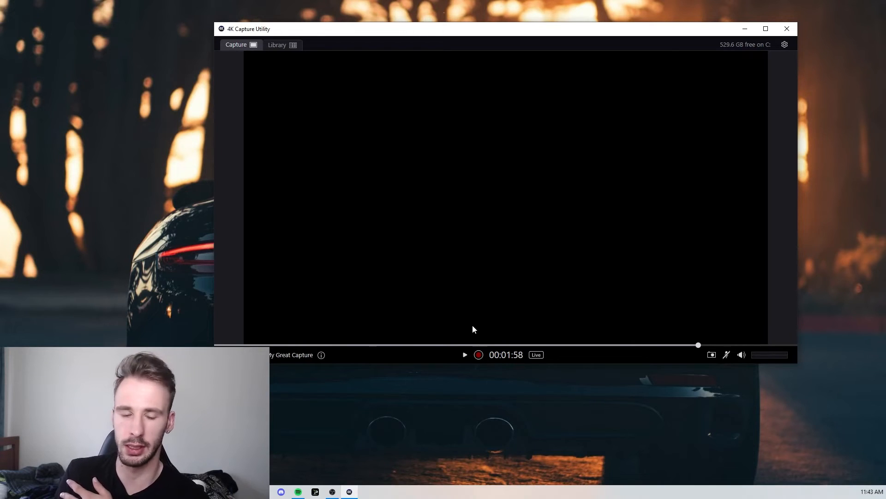
{"action": "left_click", "coordinate": [349, 492]}
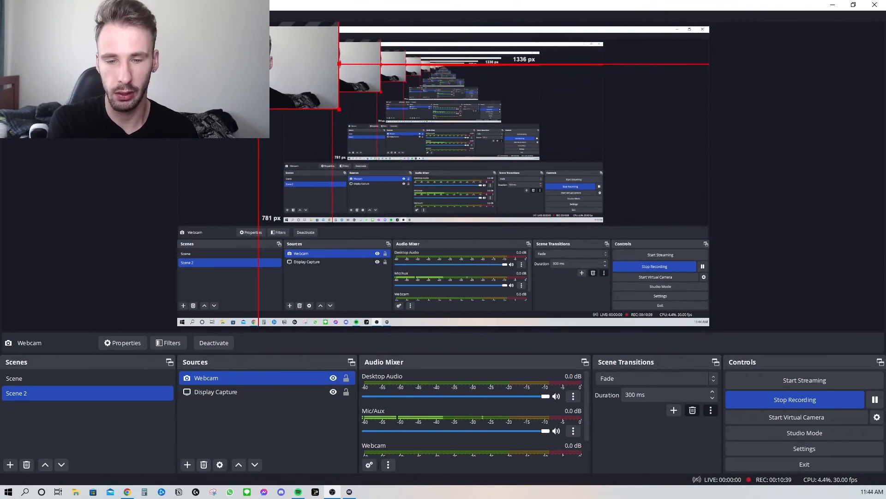
Deselect the Webcam and add a new Window Capture source to Scene 2
{"action": "left_click", "coordinate": [230, 438]}
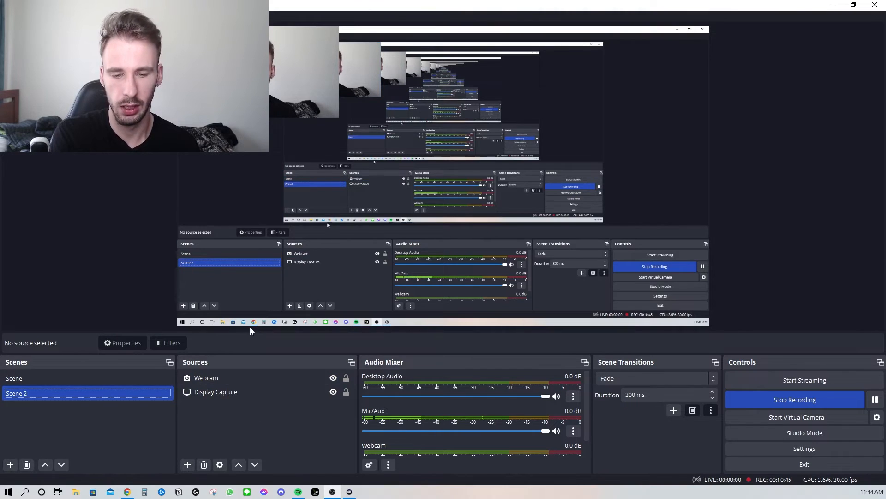
{"action": "left_click", "coordinate": [216, 392]}
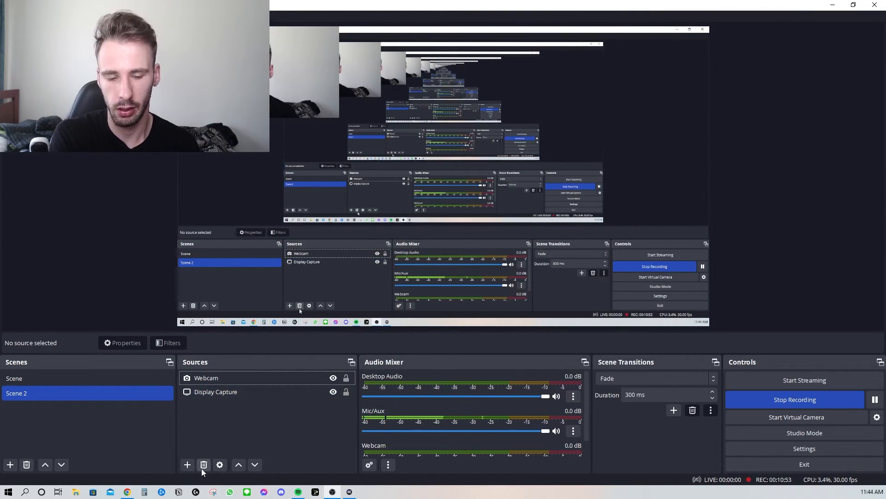
{"action": "left_click", "coordinate": [188, 465]}
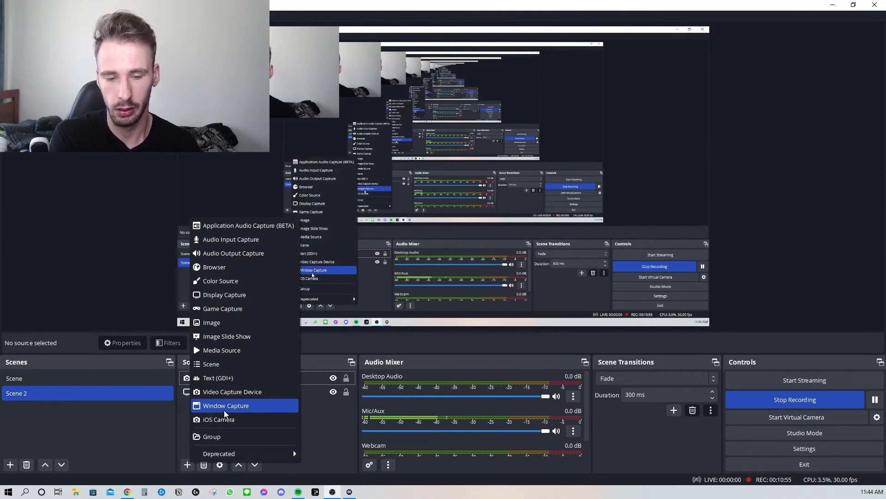
{"action": "left_click", "coordinate": [226, 406]}
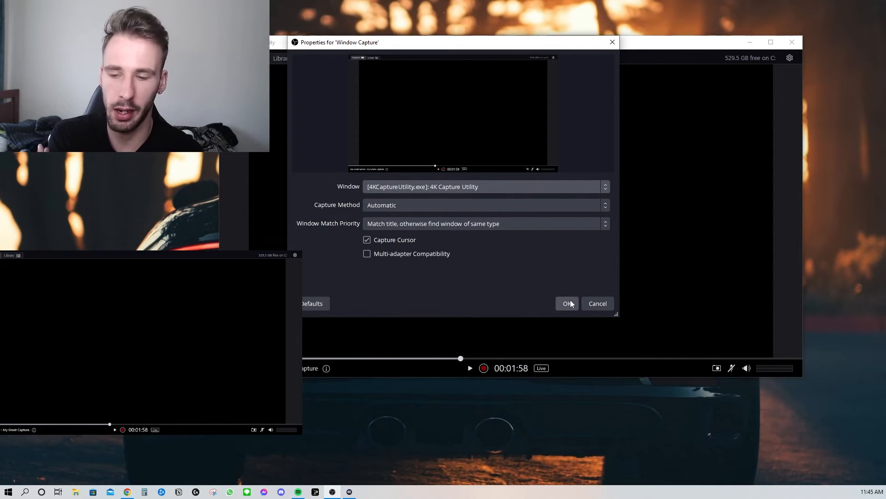
Confirm the Window Capture source set to the 4K Capture Utility window
{"action": "left_click", "coordinate": [566, 303]}
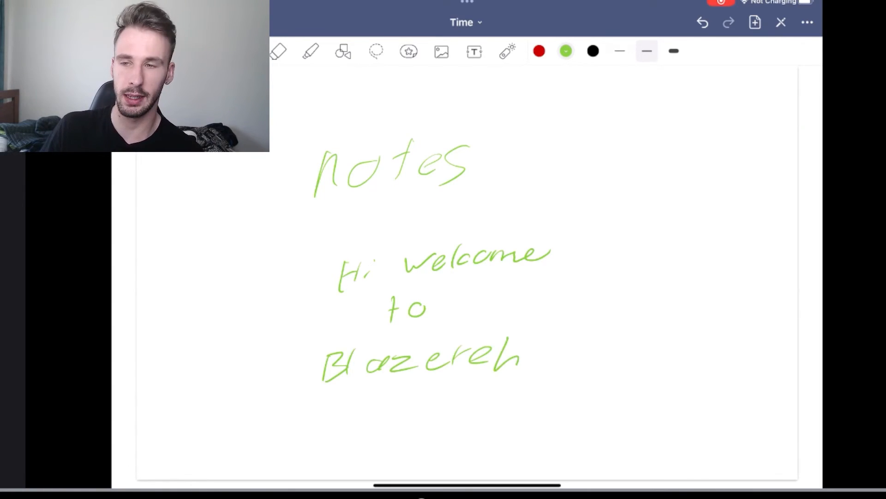
Undo the last pen stroke so the handwritten note ends in 'Blazere'
{"action": "left_click", "coordinate": [703, 22]}
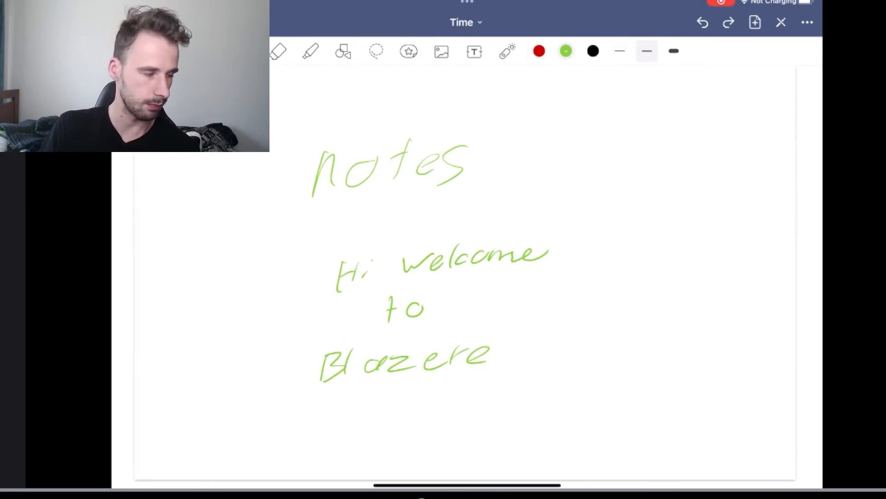